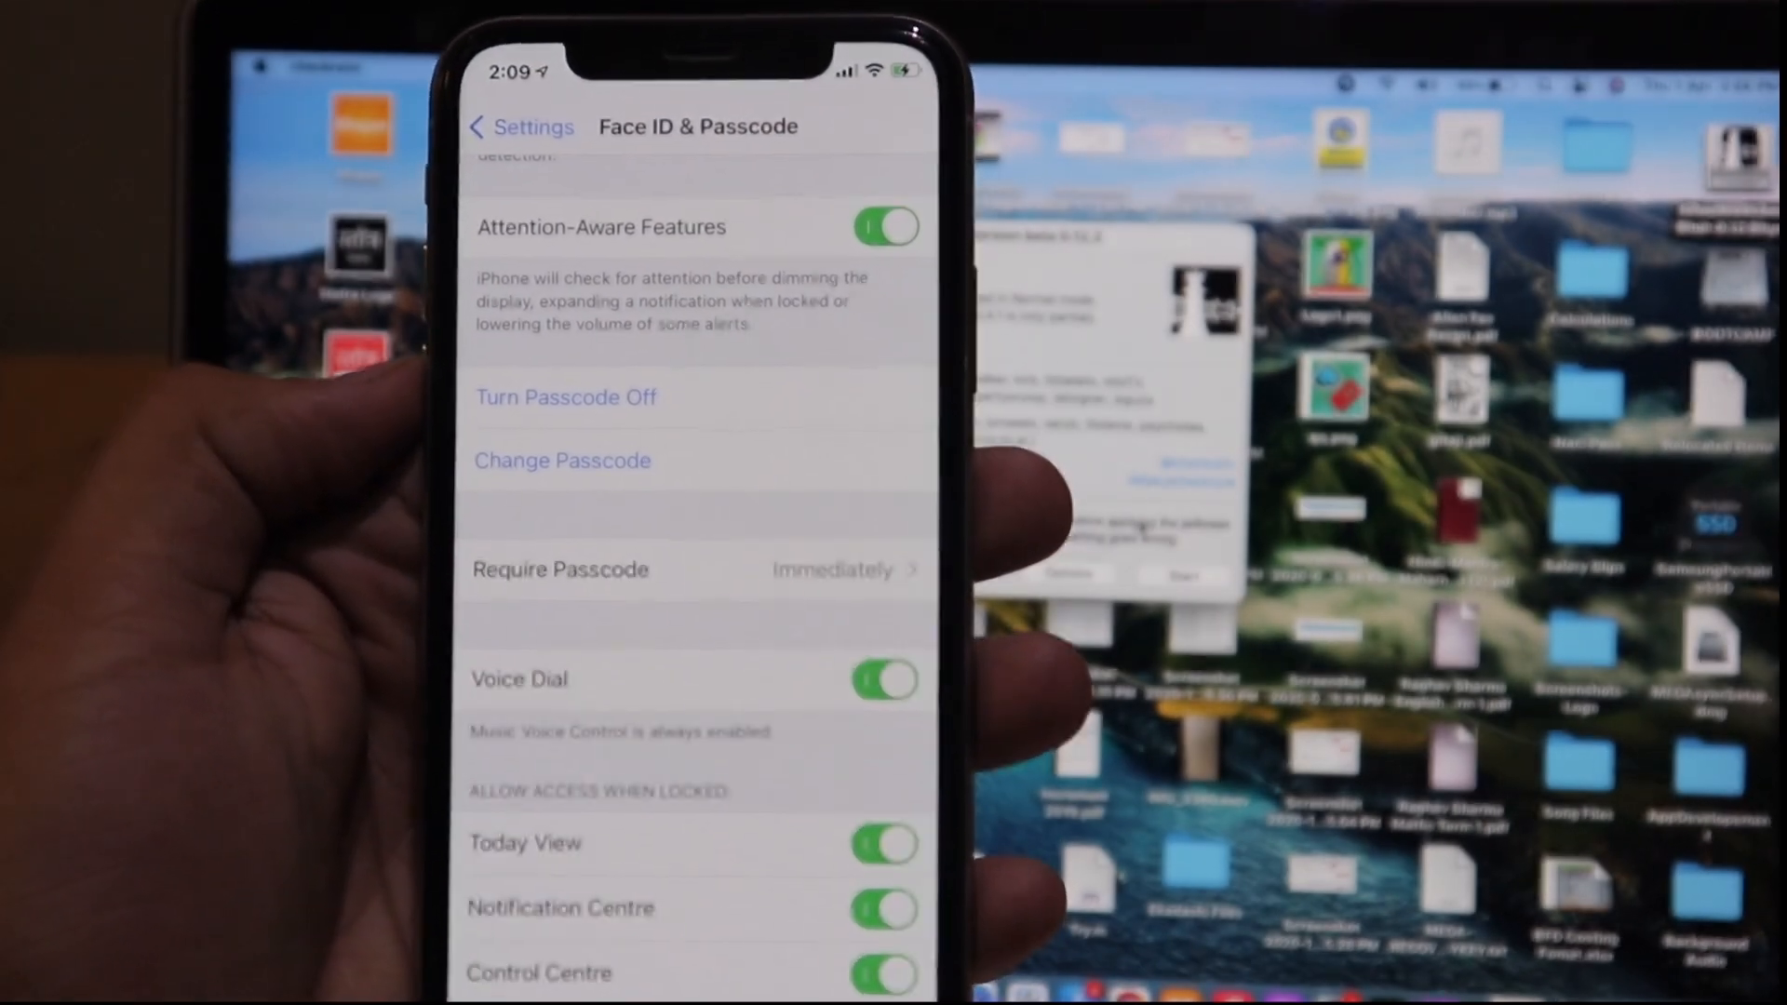
- Turn off the iPhone passcode in Face ID & Passcode, confirming with the Apple ID password
click(564, 397)
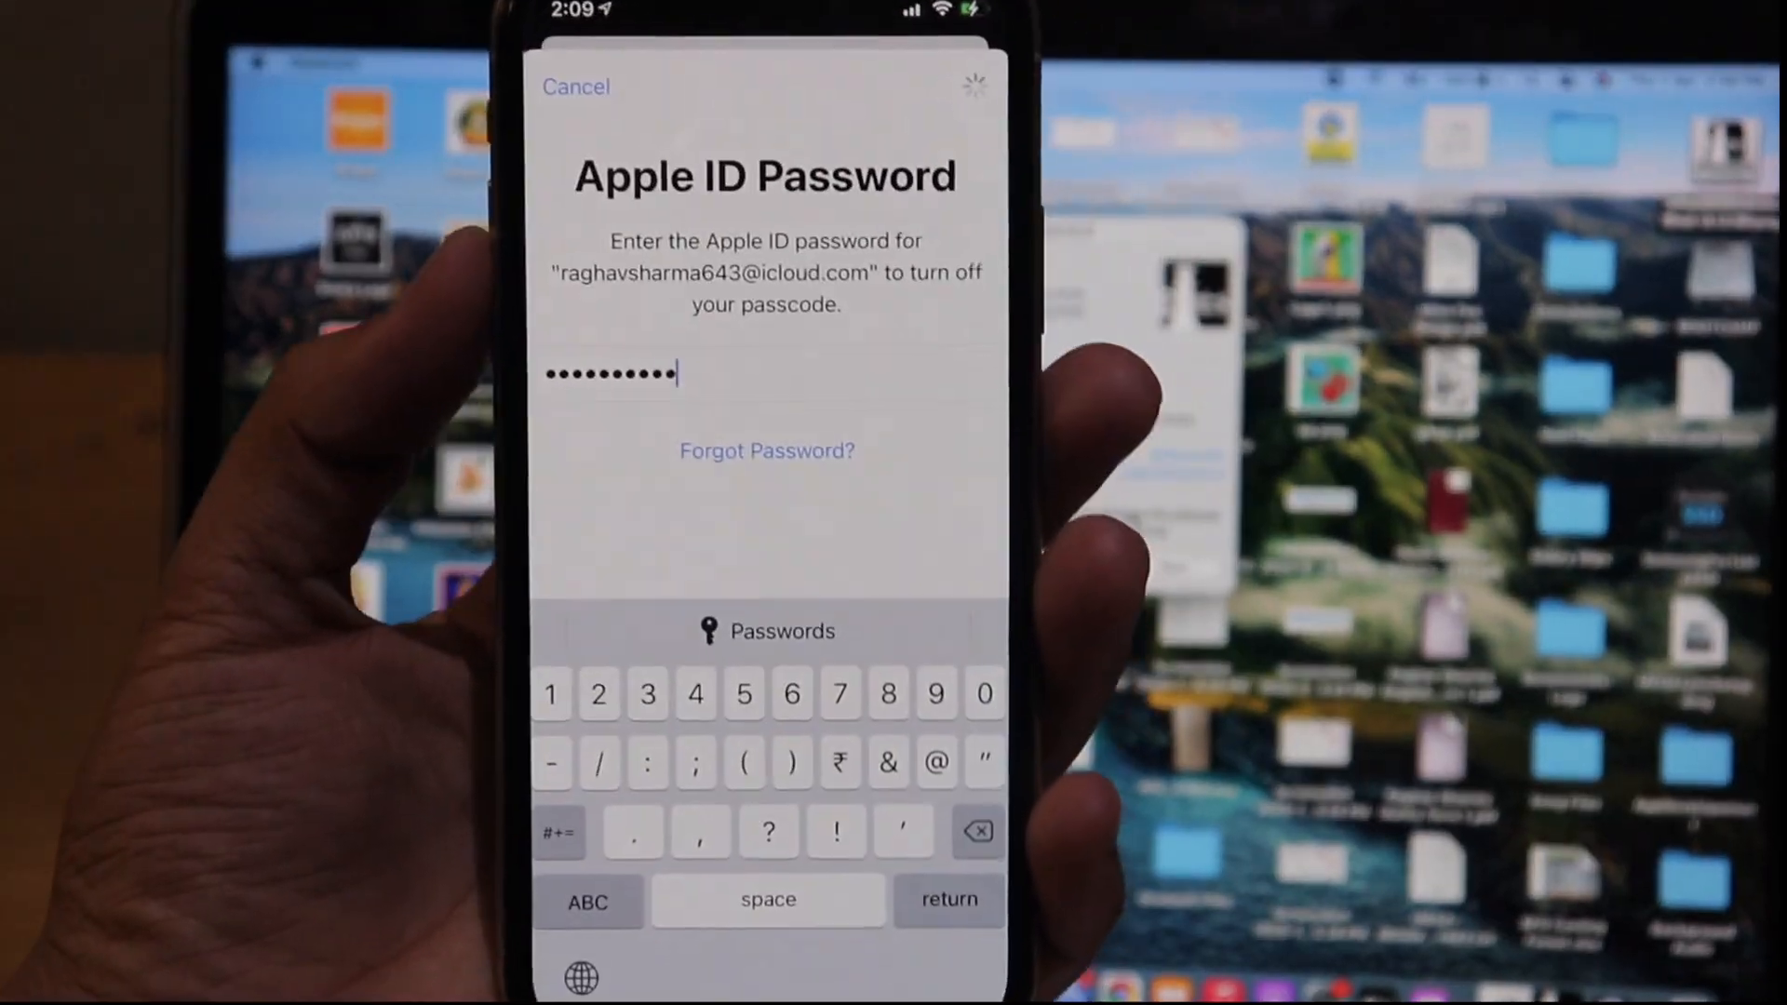
click(950, 900)
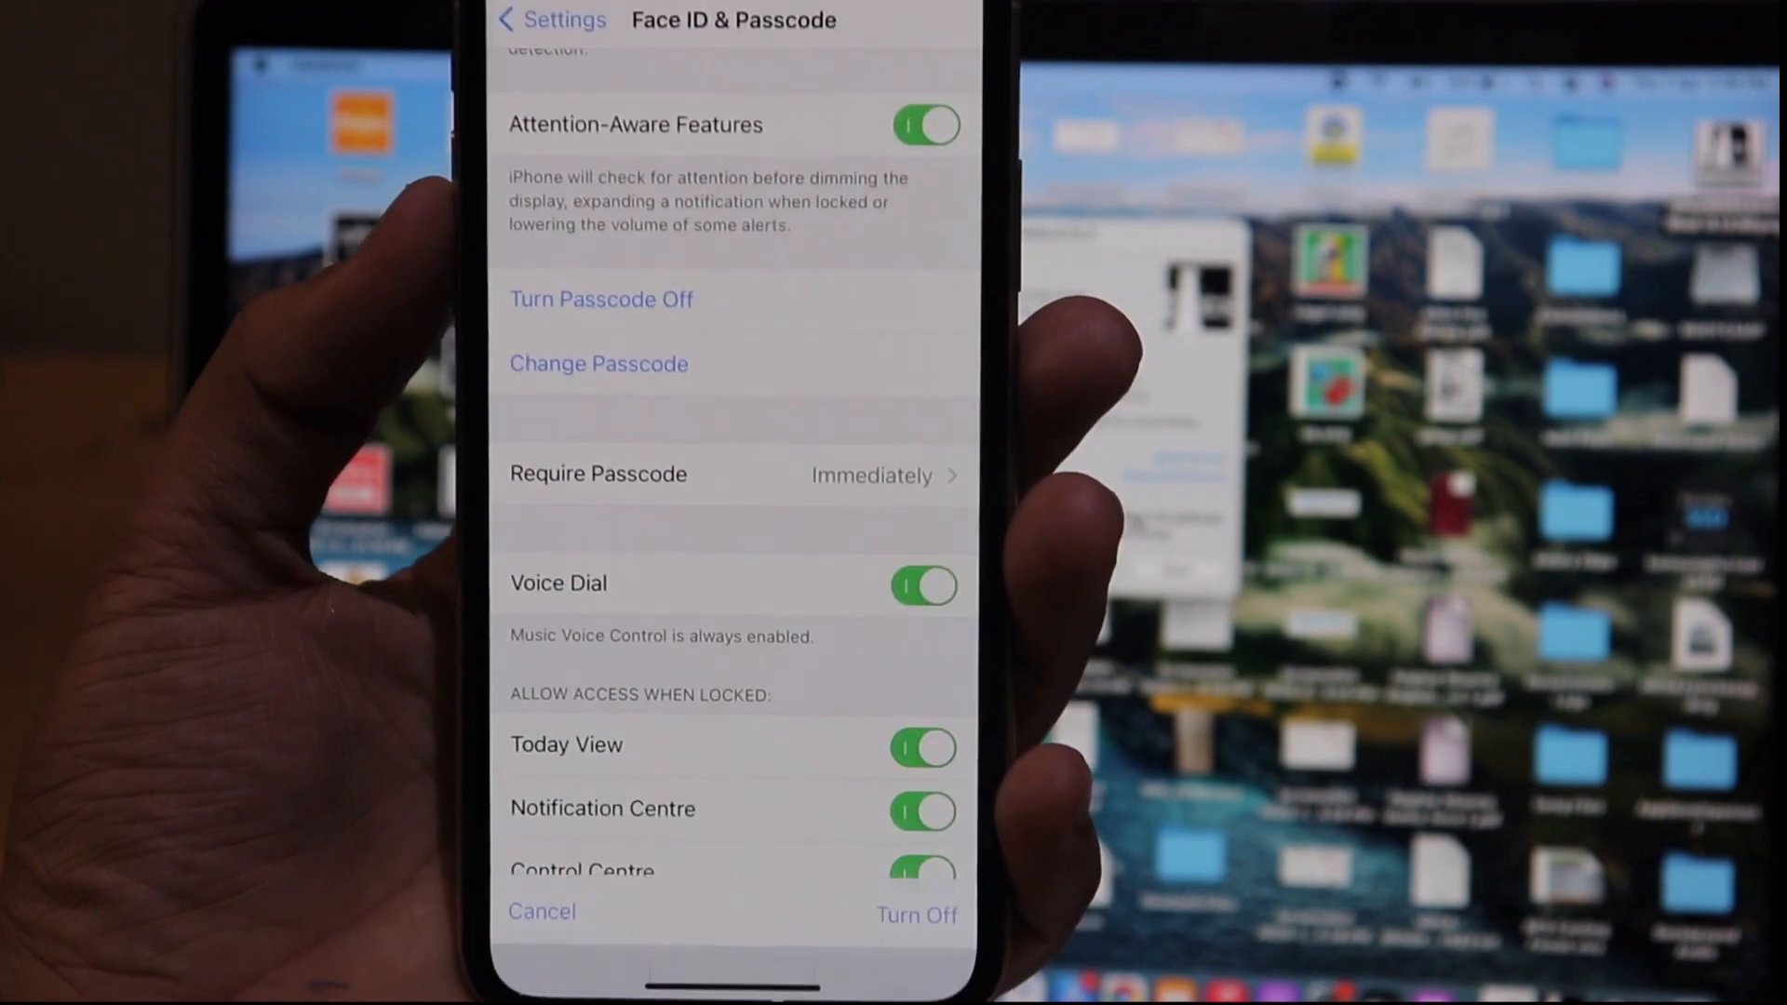
click(600, 299)
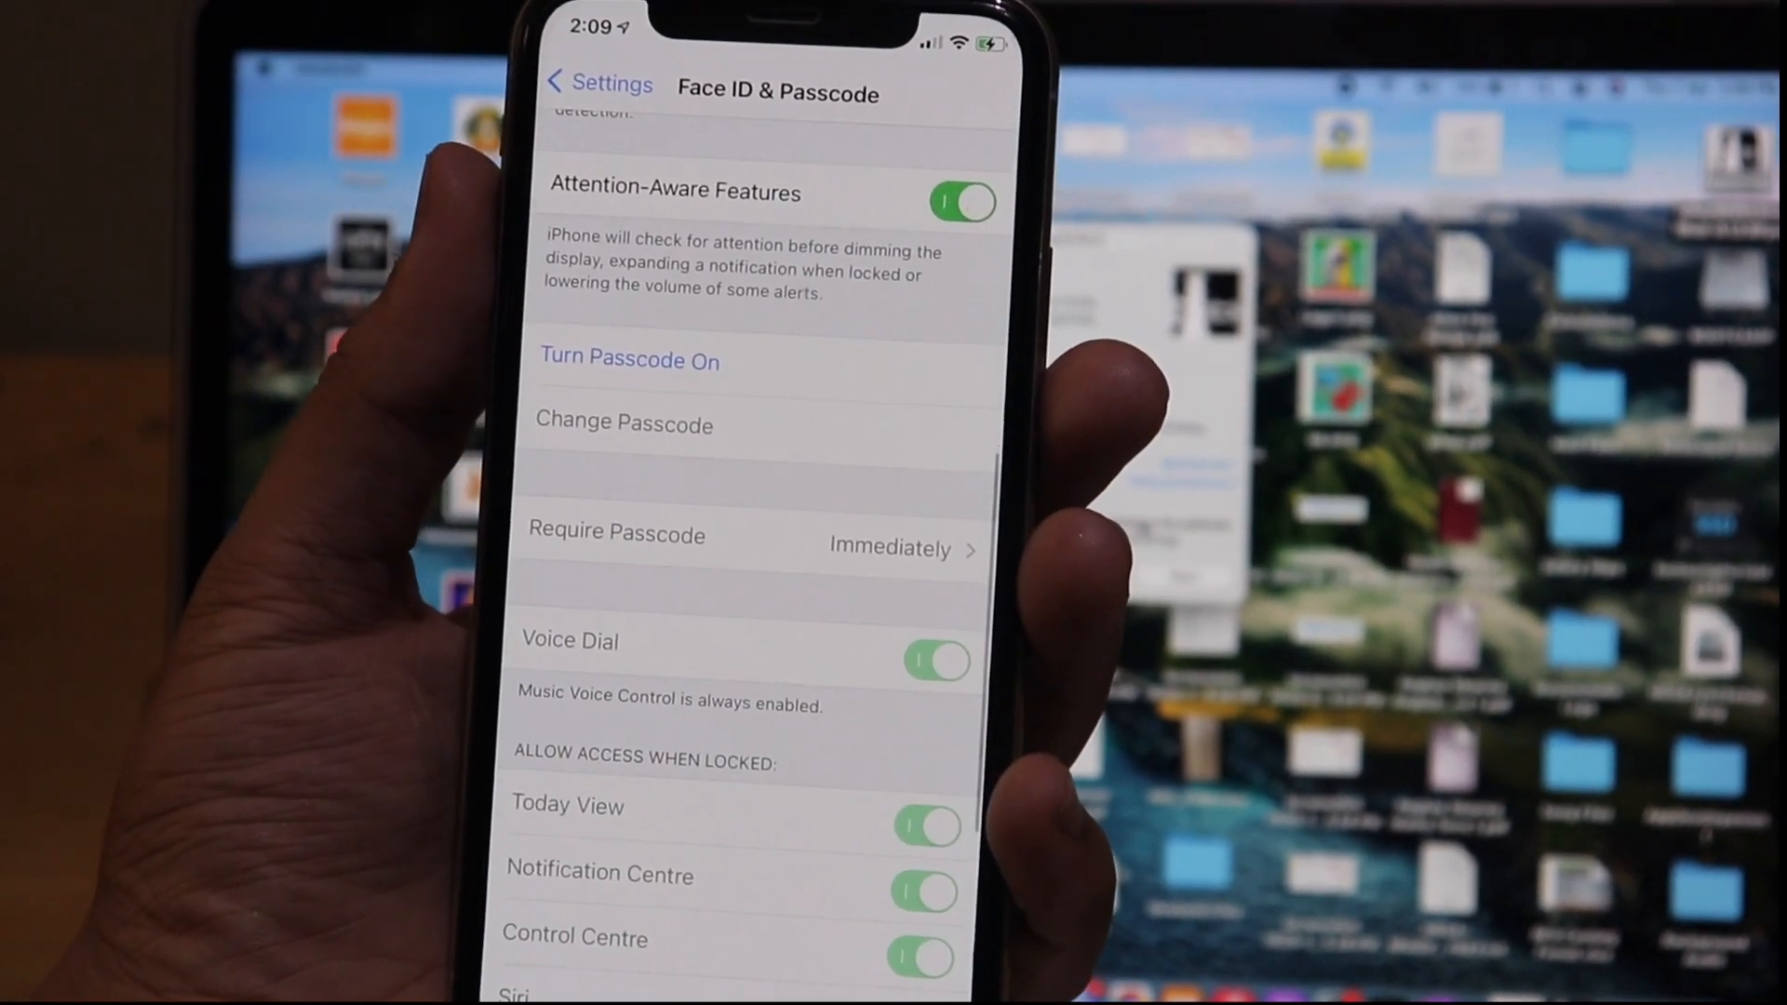
scroll(up, 3)
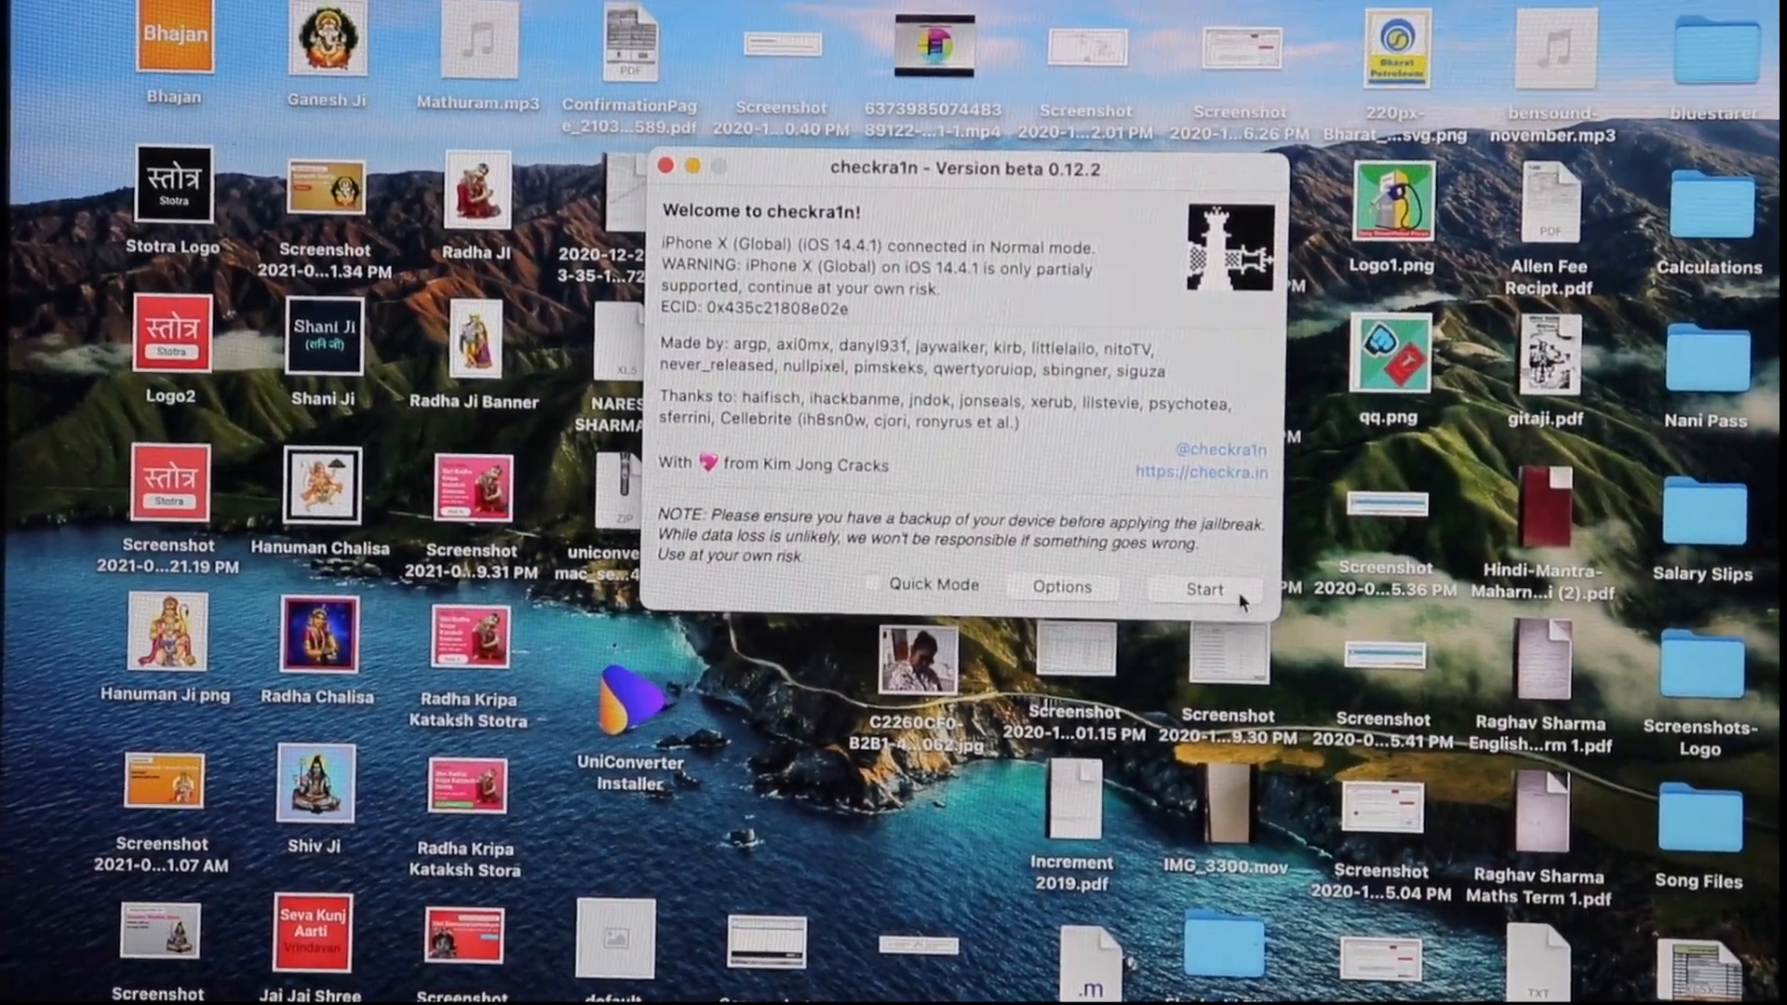
- Start the checkra1n jailbreak, accept the unsupported iOS warning, and continue past the DFU explanation
click(1203, 589)
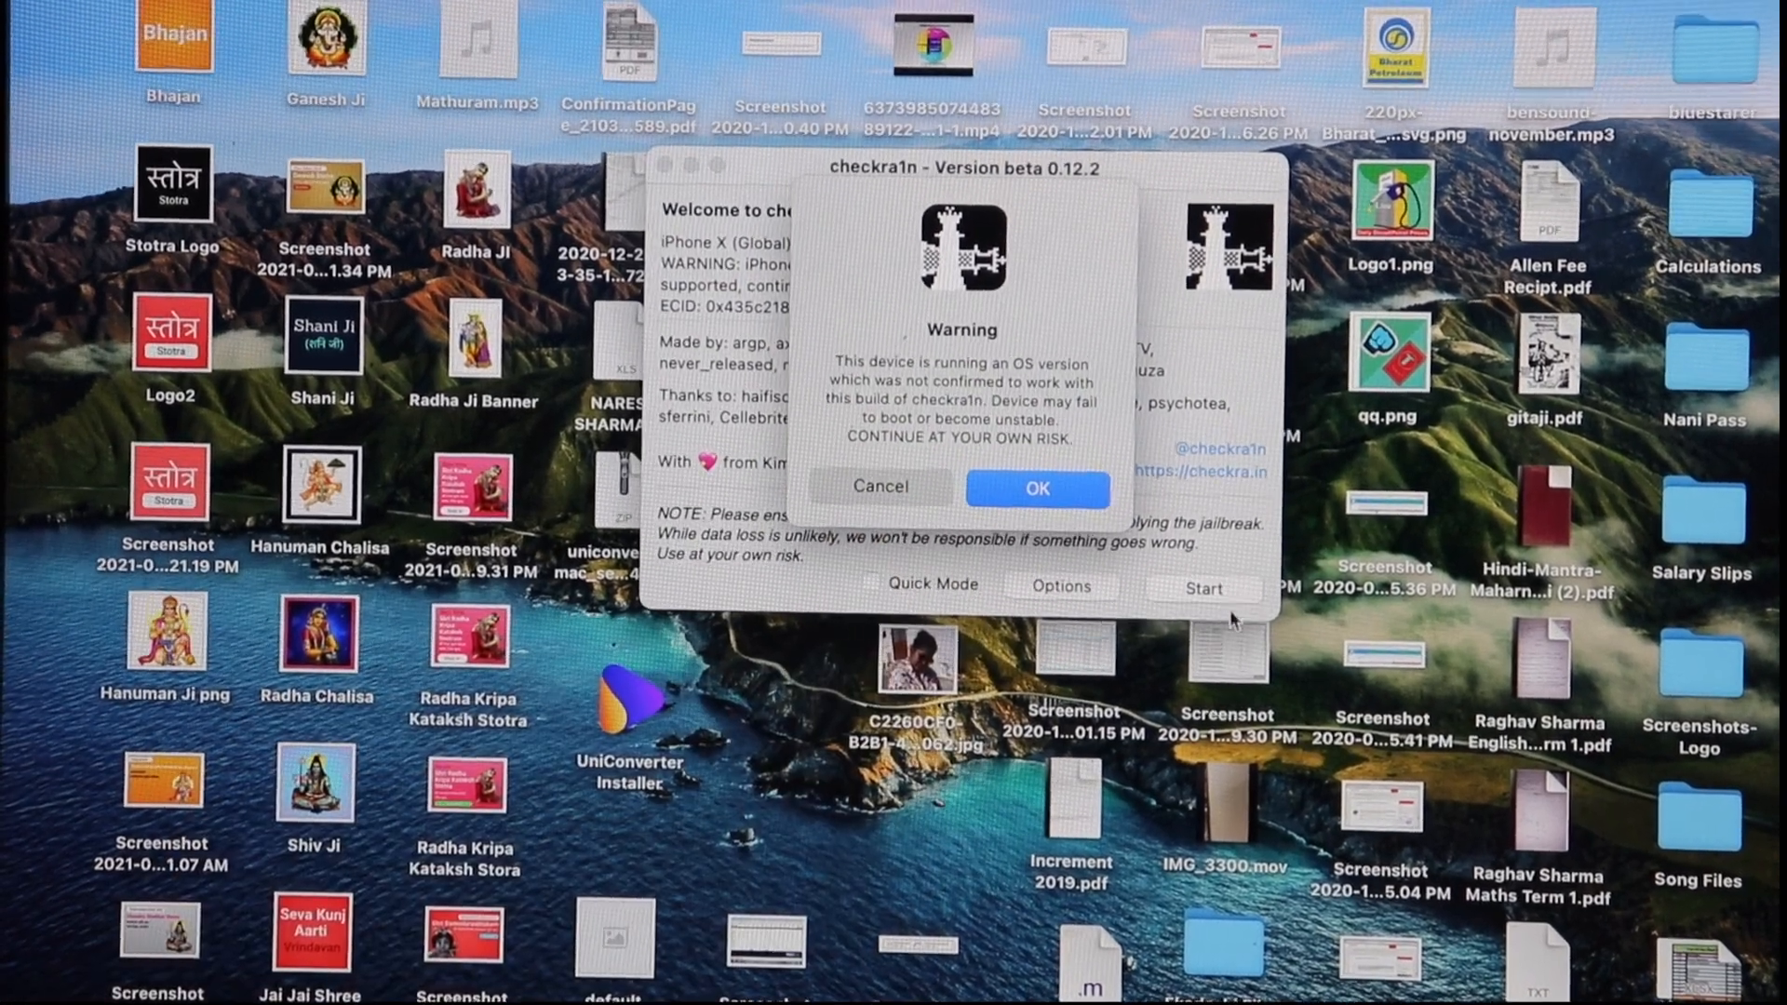
click(1036, 488)
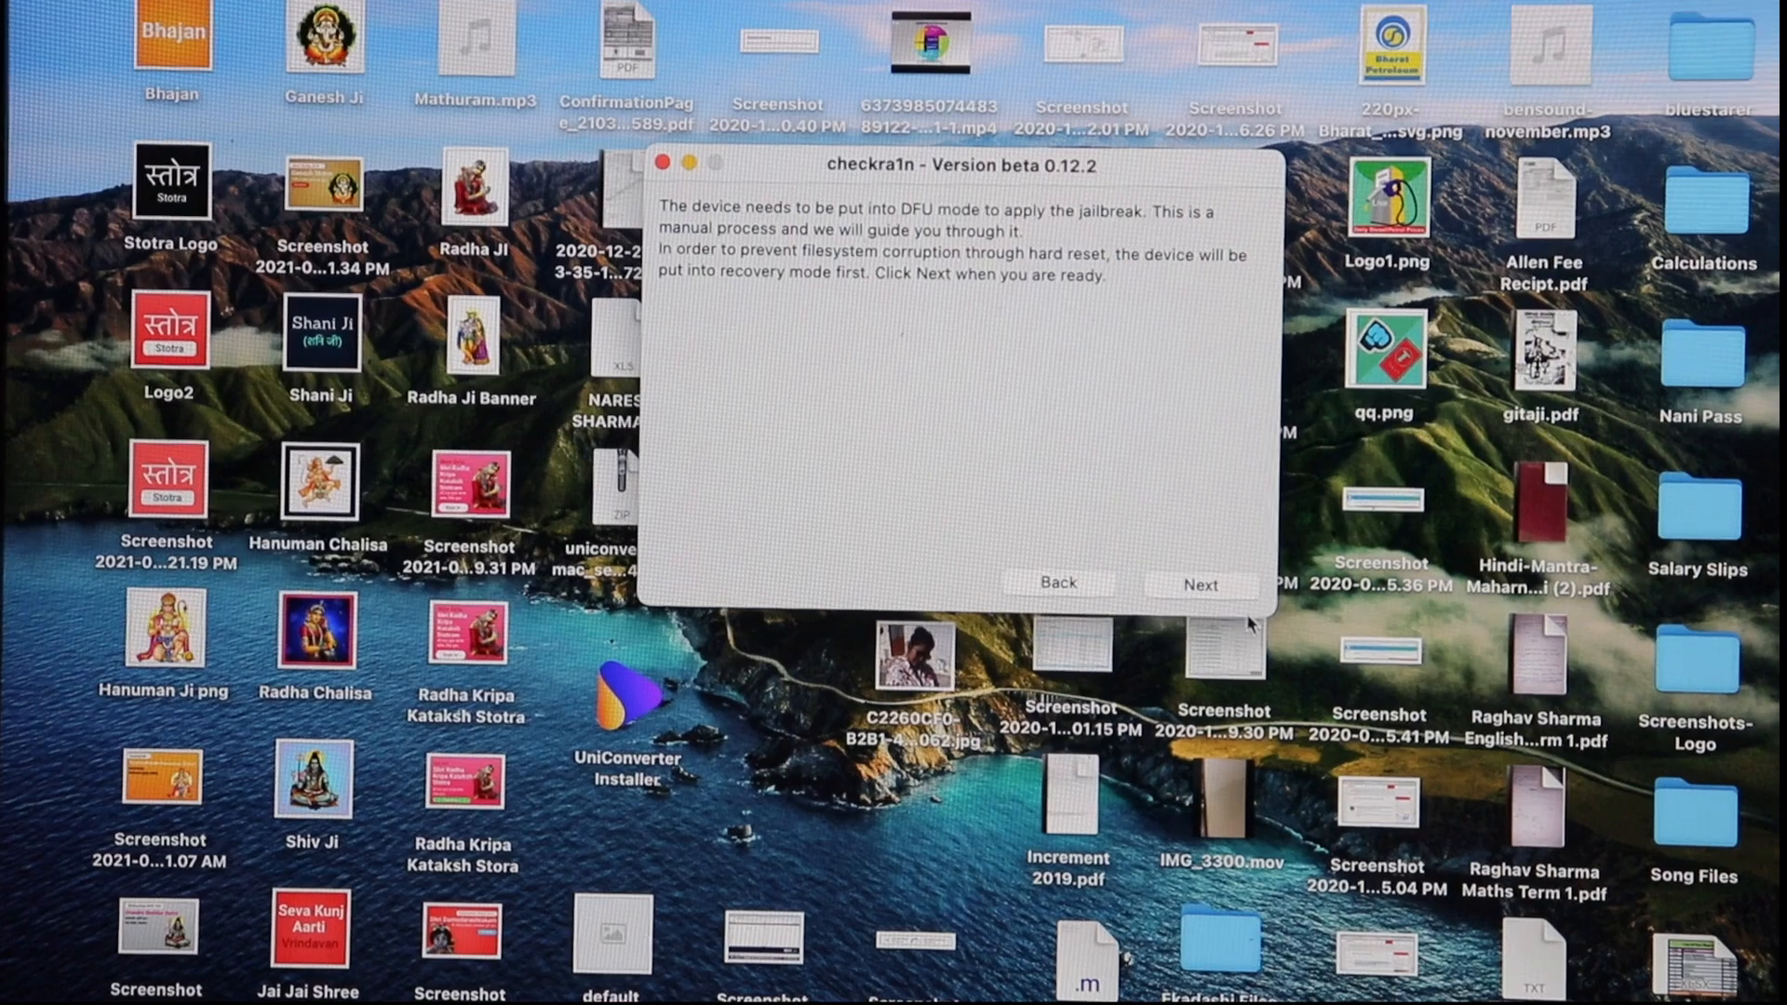
click(1199, 584)
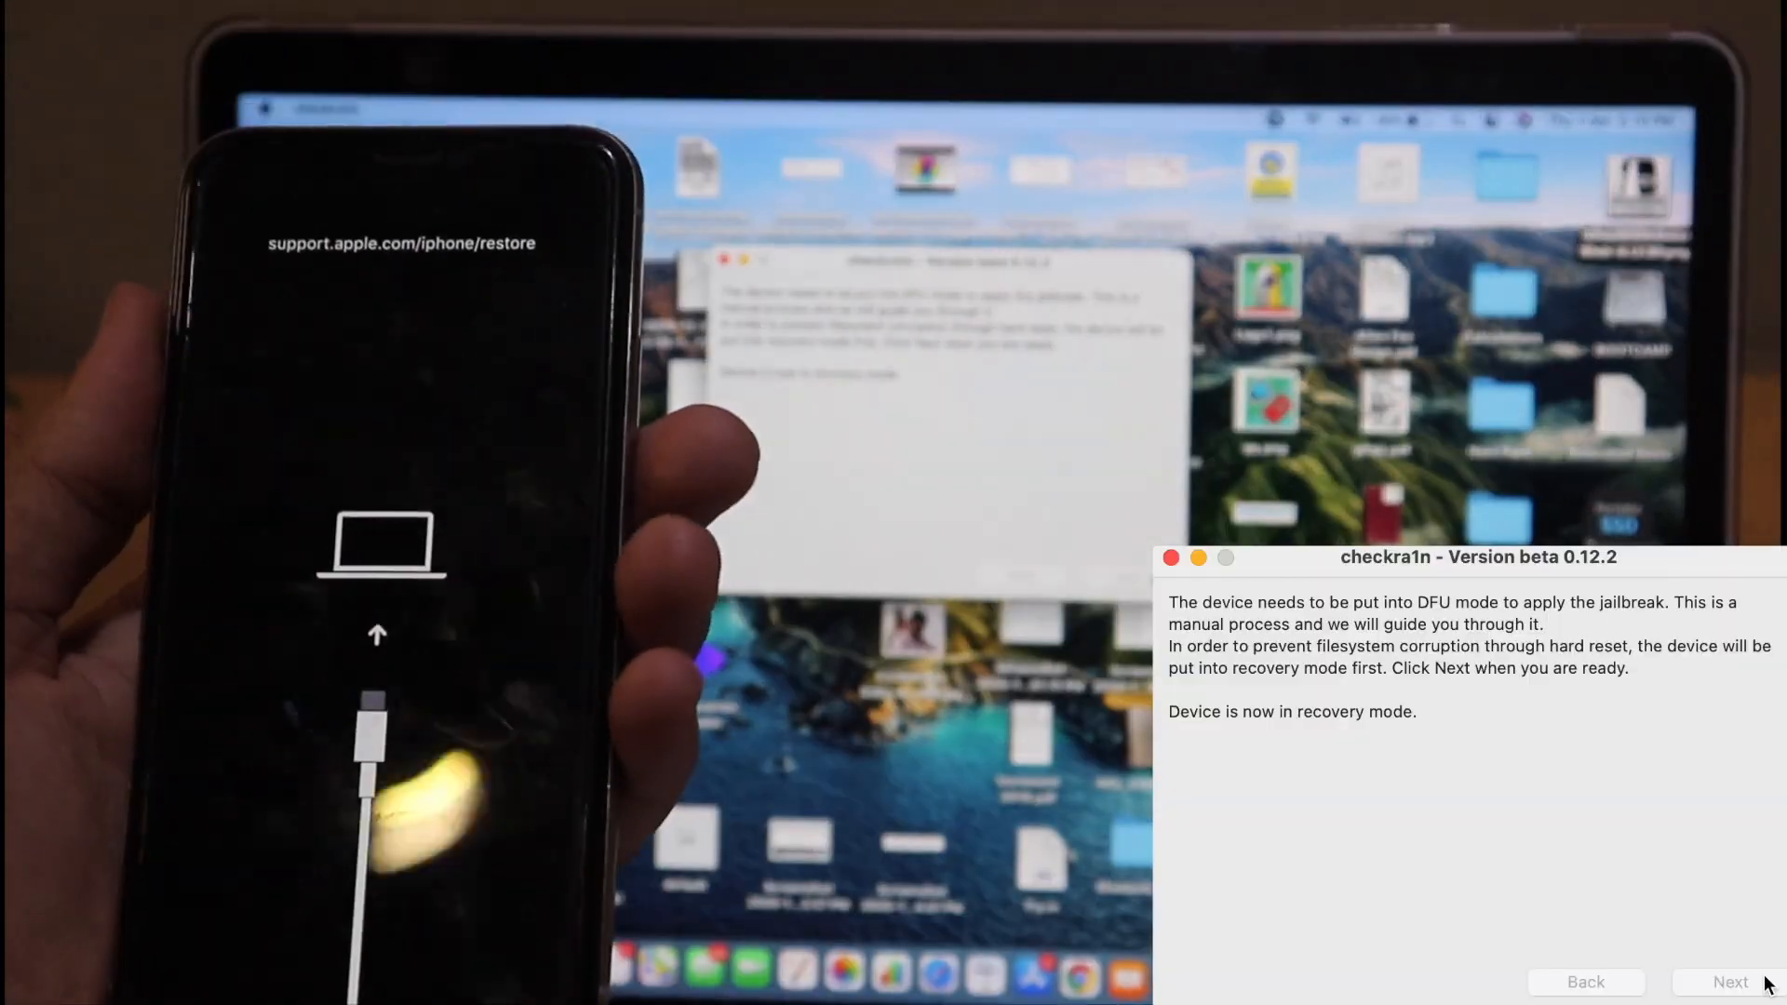
- Move the iPhone X from recovery into DFU mode and start installing the jailbreak
click(1729, 980)
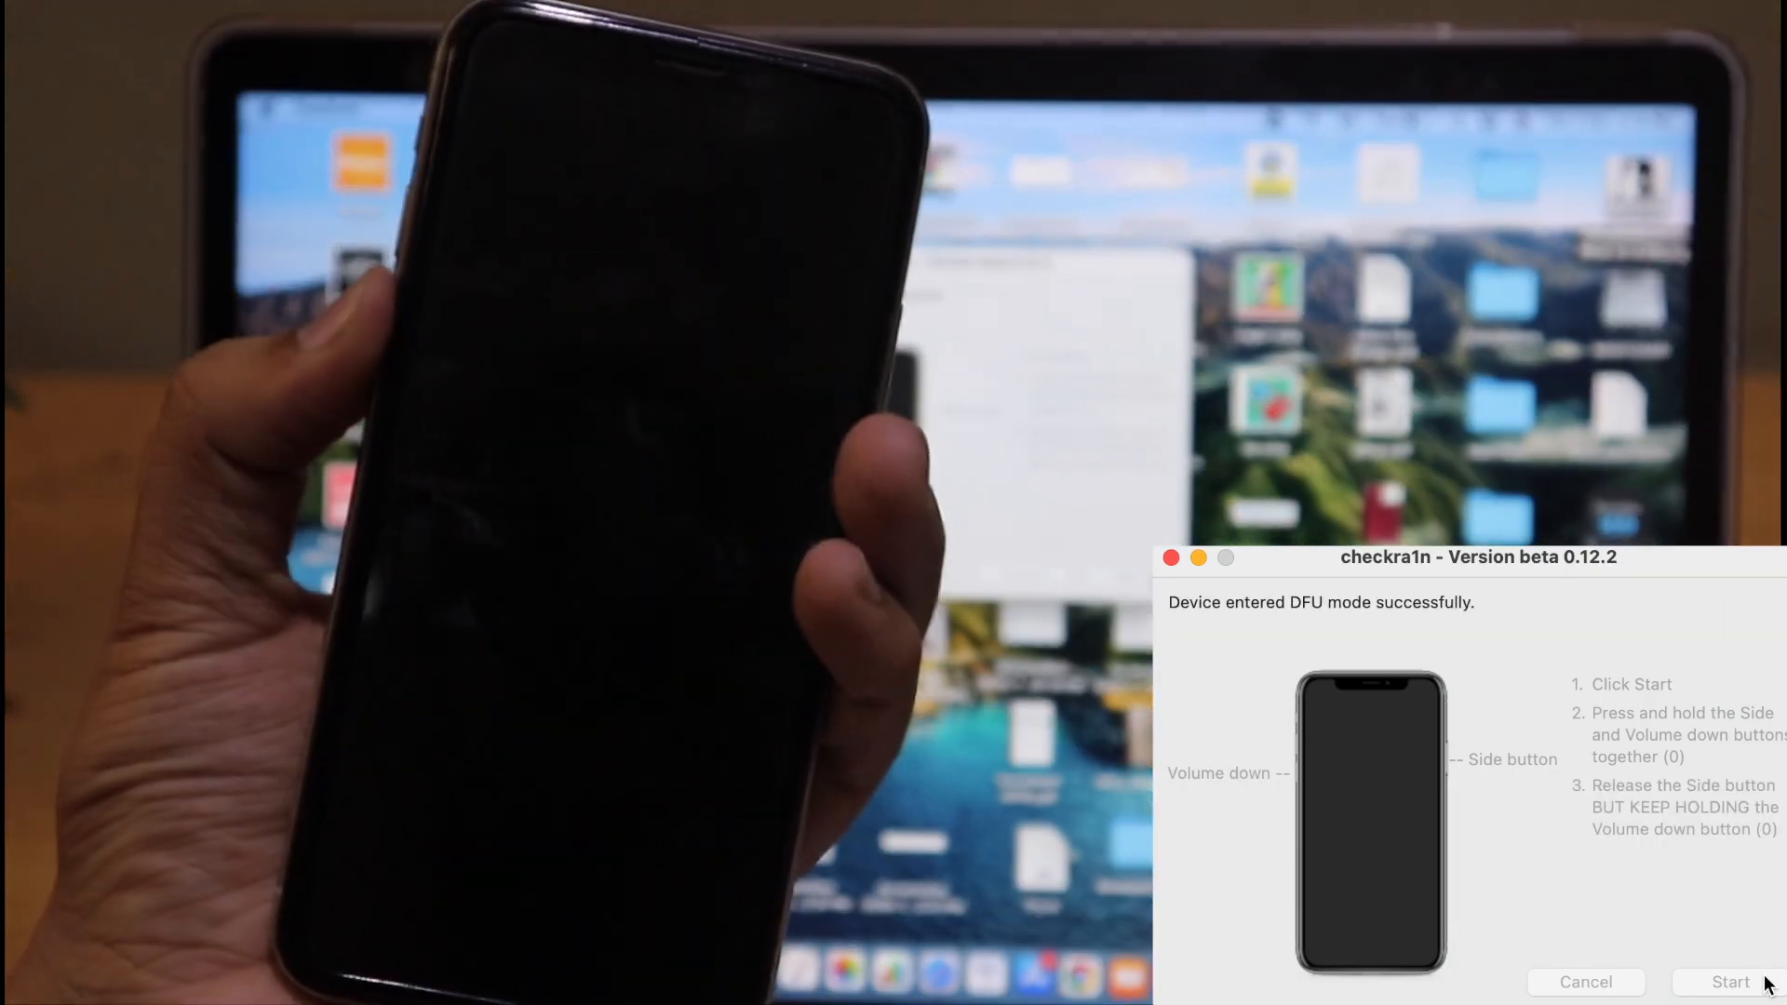
click(1729, 981)
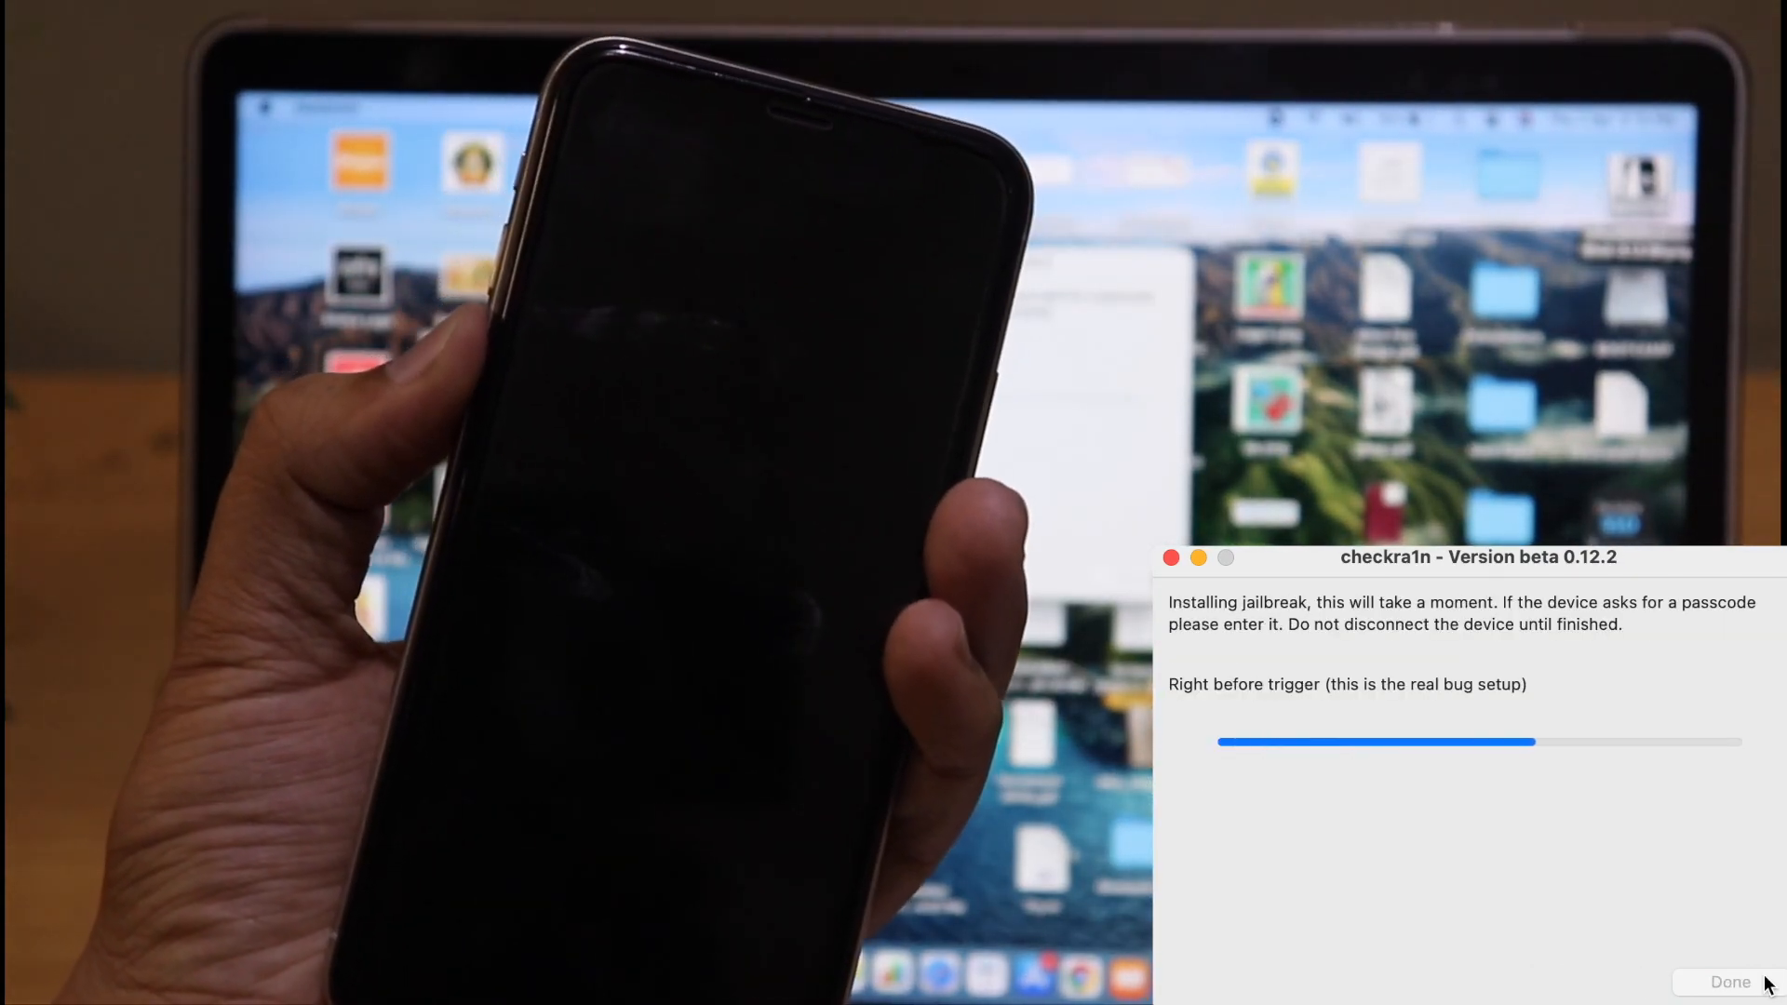